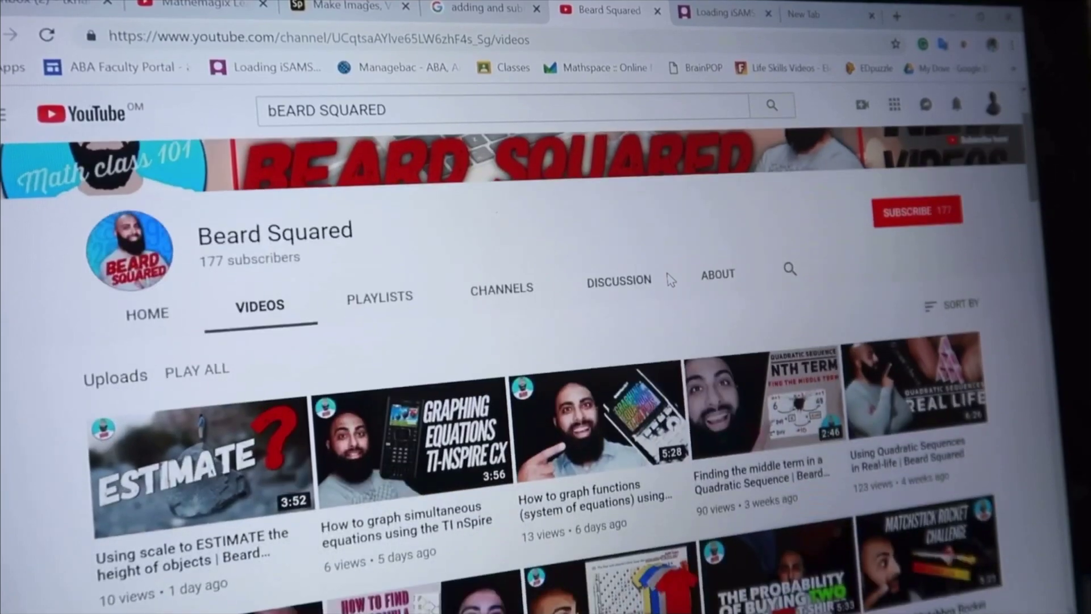
scroll("down", 3)
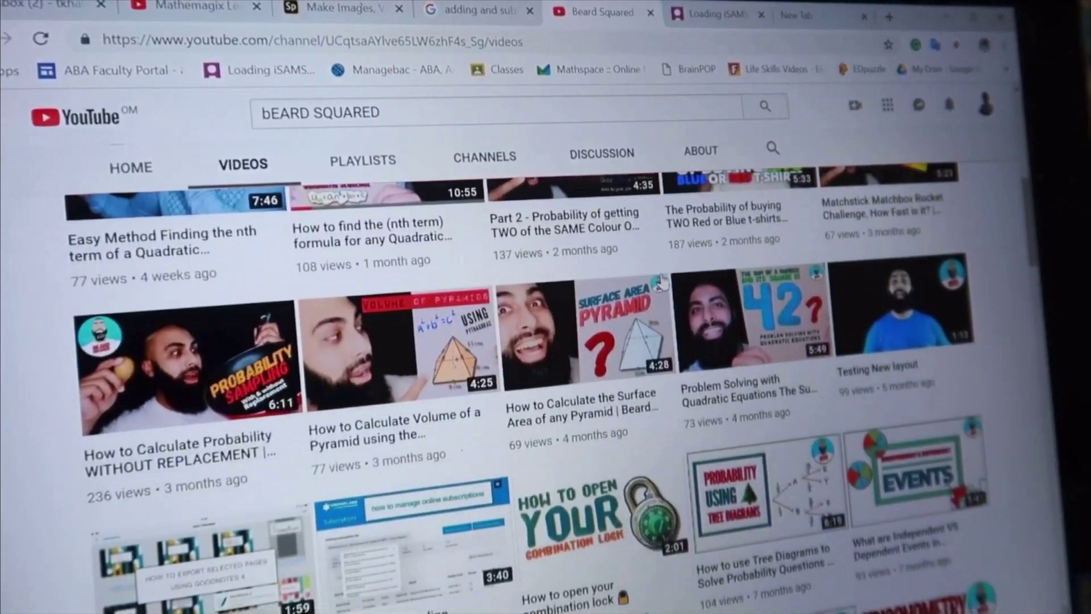